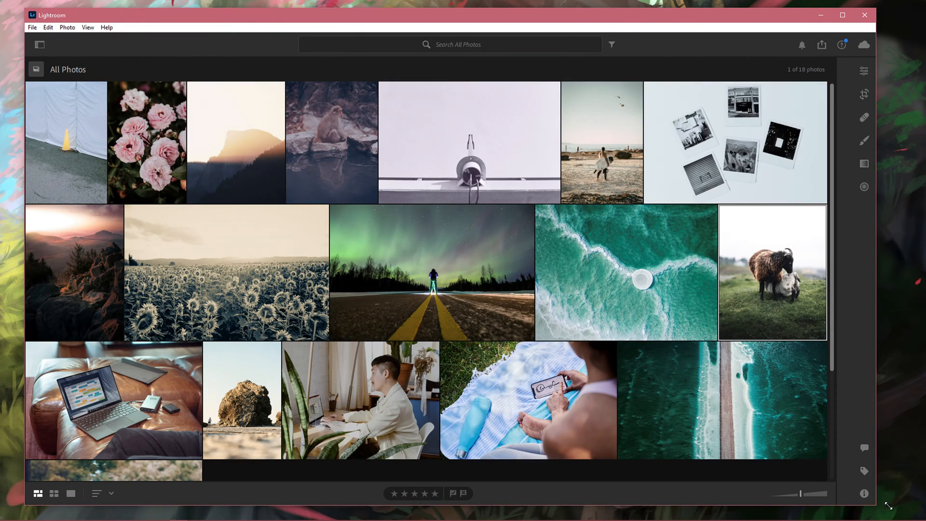
Show the library sources sidebar and square-thumbnail grid, then select the goat photo
{"action": "left_click", "coordinate": [39, 44]}
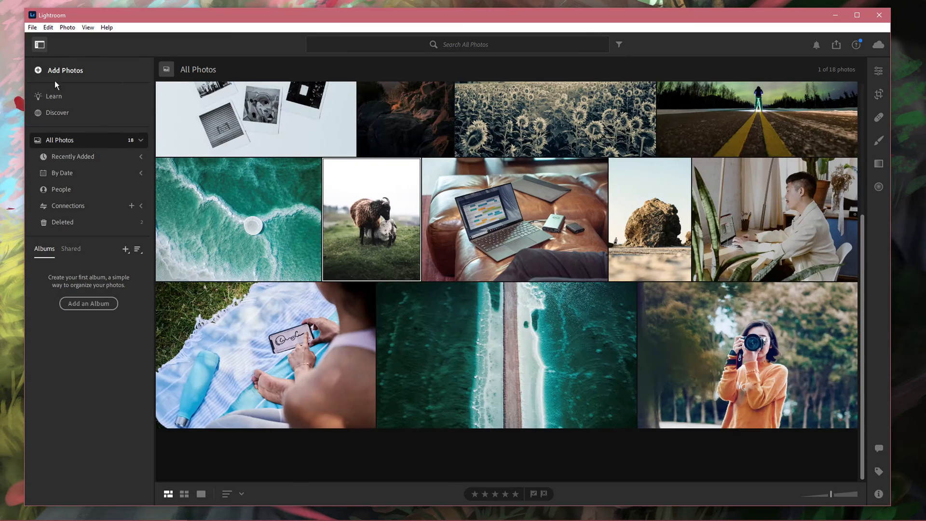
{"action": "left_click", "coordinate": [185, 494]}
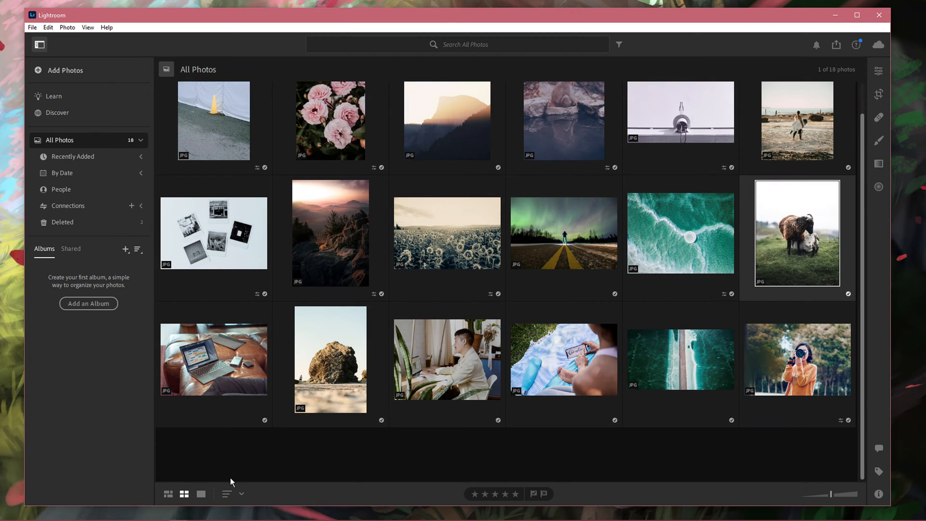
{"action": "left_click", "coordinate": [263, 457]}
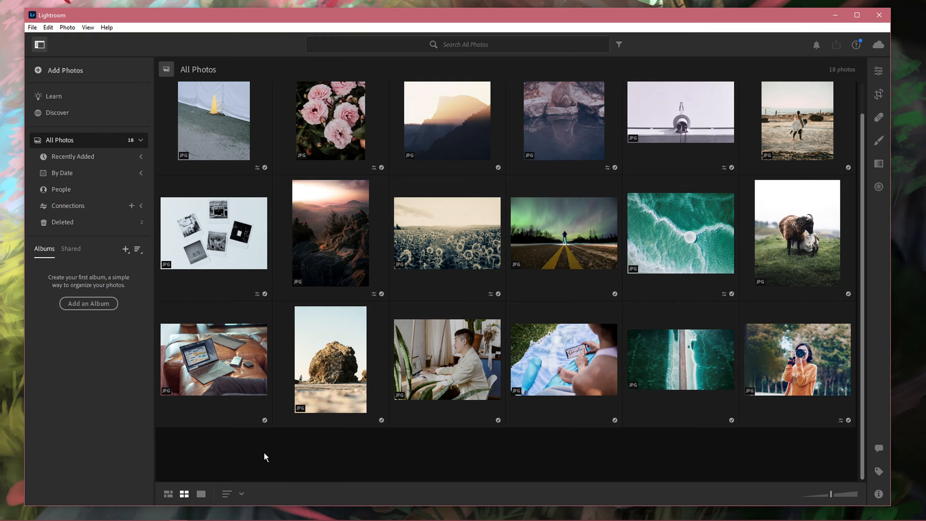
{"action": "left_click", "coordinate": [797, 232]}
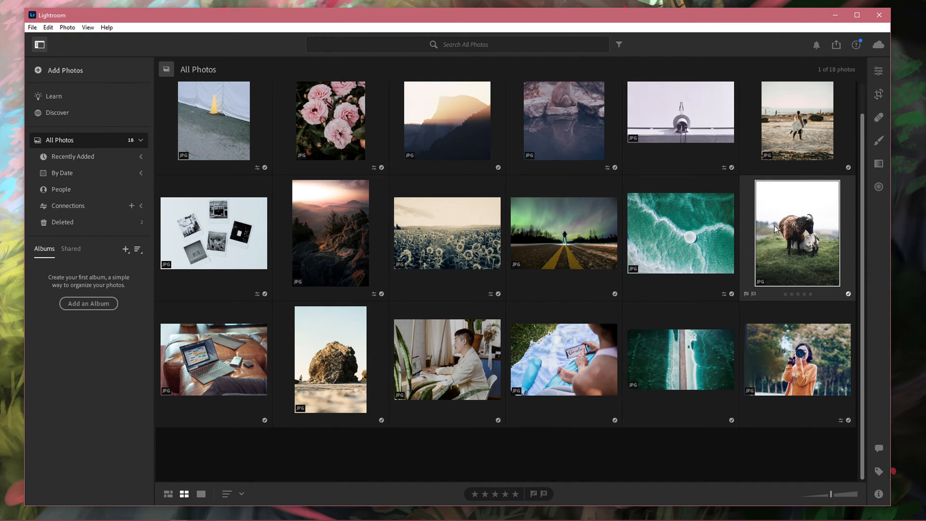
Open the goat photo in Detail view with the Edit panel's adjustments shown
{"action": "double_click", "coordinate": [796, 232]}
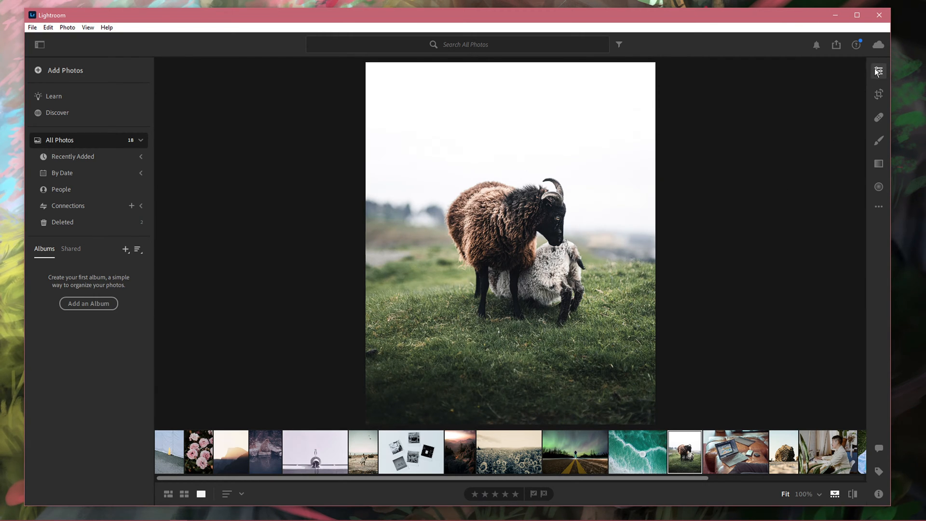
{"action": "left_click", "coordinate": [878, 71]}
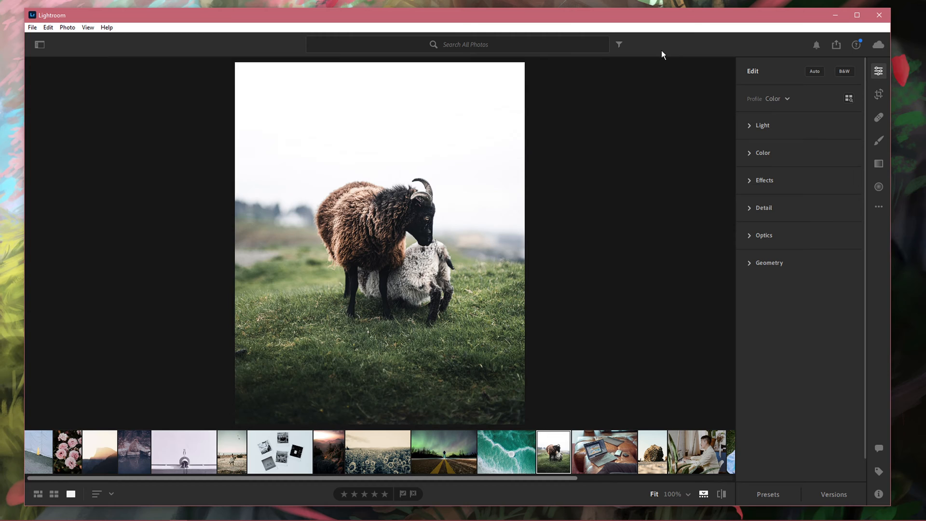
Apply the Modern 03 profile from Browse All Profiles and return to the Edit panel
{"action": "left_click", "coordinate": [775, 99]}
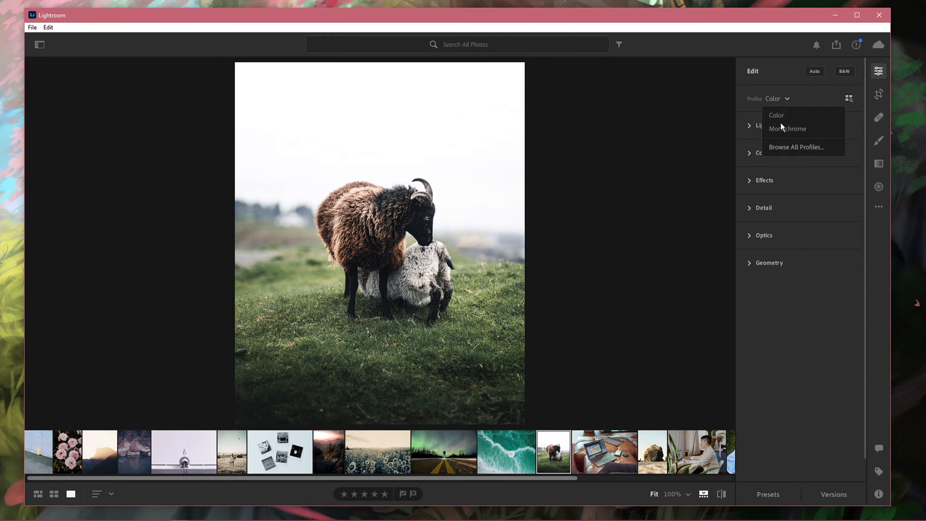
{"action": "left_click", "coordinate": [796, 147]}
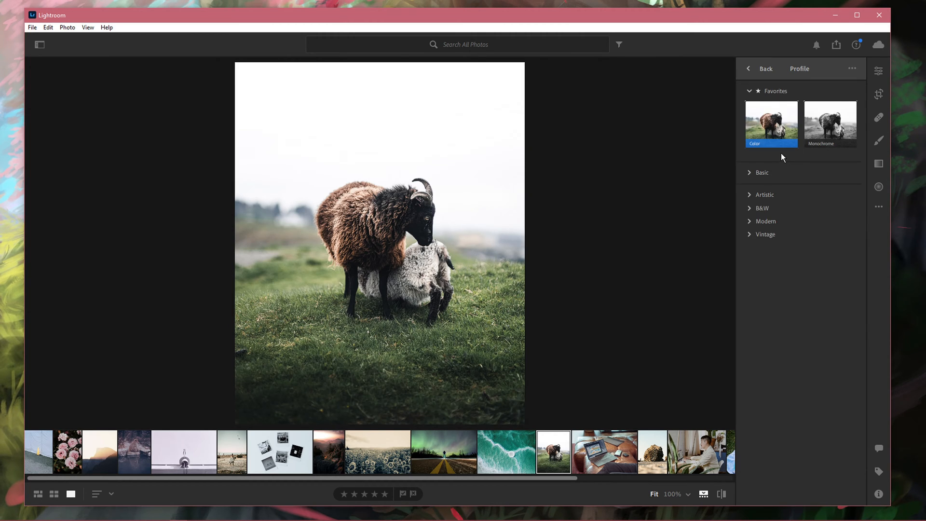
{"action": "left_click", "coordinate": [765, 221]}
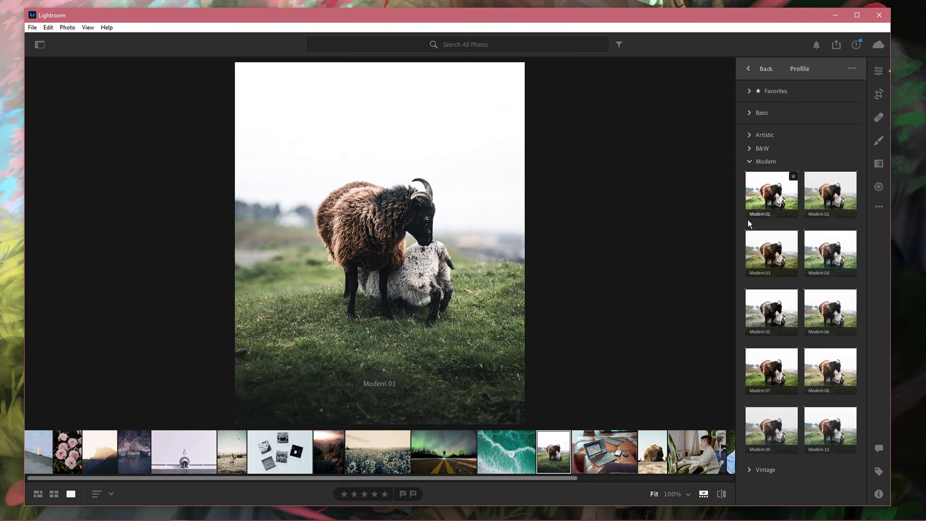
{"action": "left_click", "coordinate": [829, 269]}
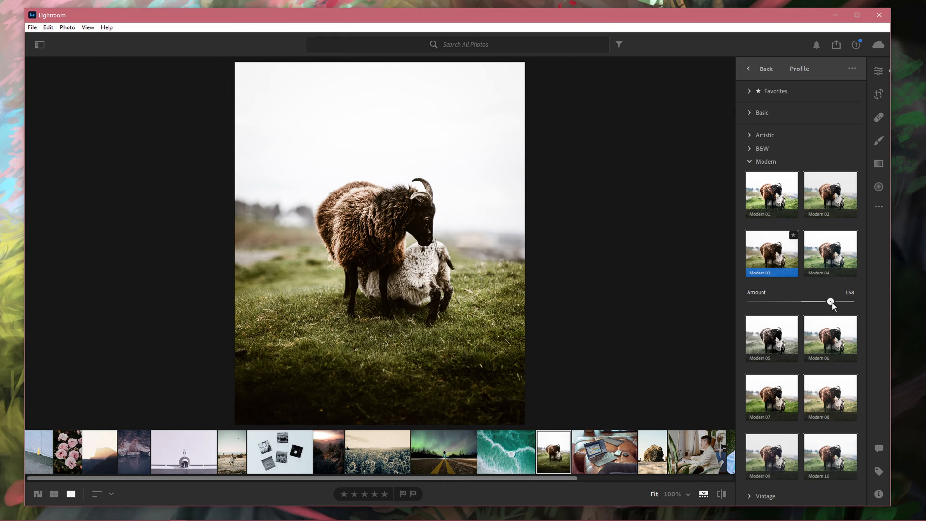
{"action": "left_click", "coordinate": [766, 161]}
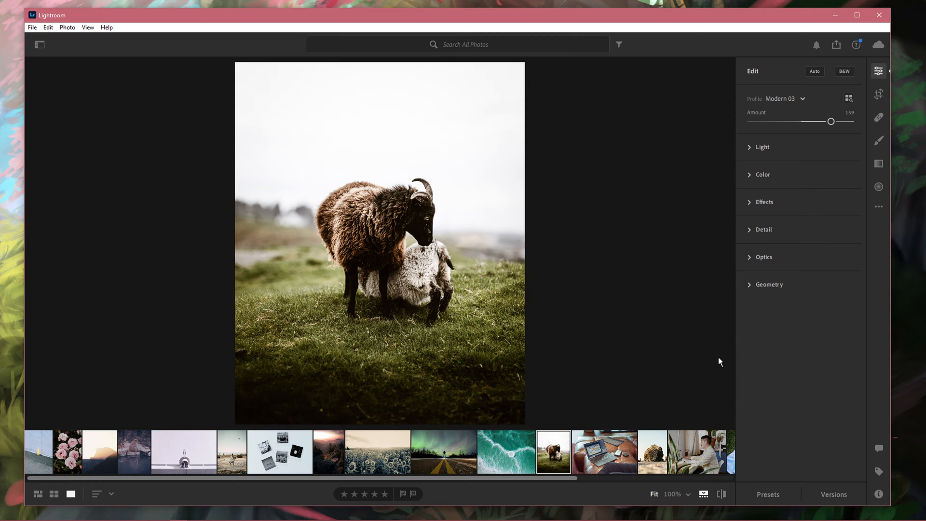
Lower the Modern 03 amount to 141 and begin Create Preset from the Presets panel
{"action": "left_click", "coordinate": [721, 494]}
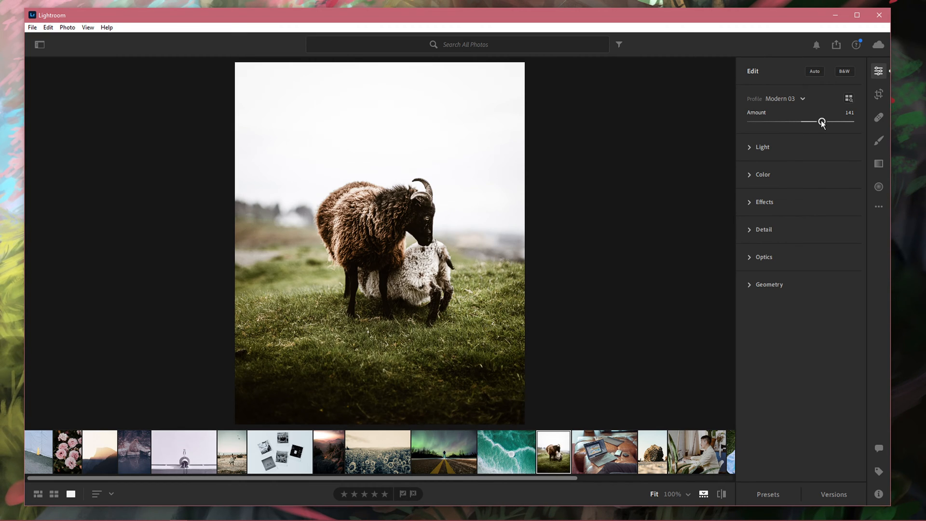
{"action": "mouse_move", "coordinate": [777, 342]}
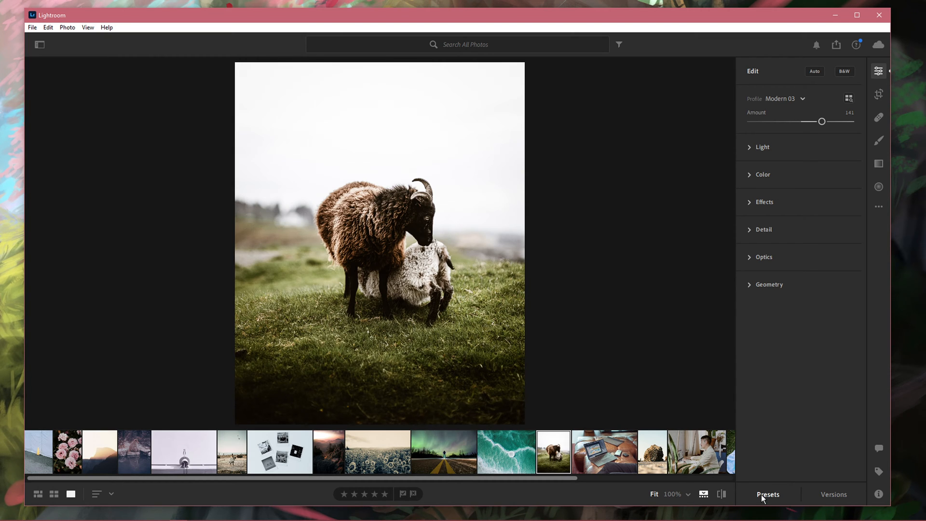
{"action": "left_click", "coordinate": [768, 495]}
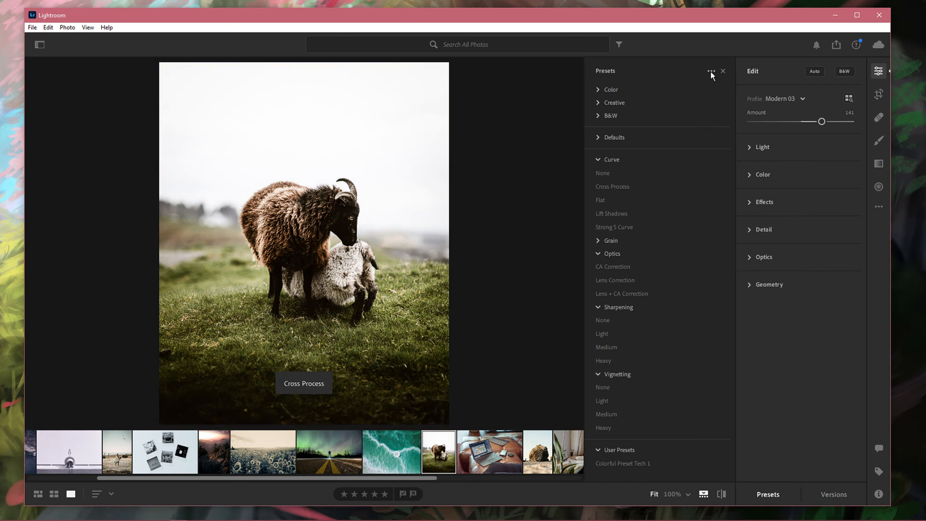
{"action": "left_click", "coordinate": [711, 71]}
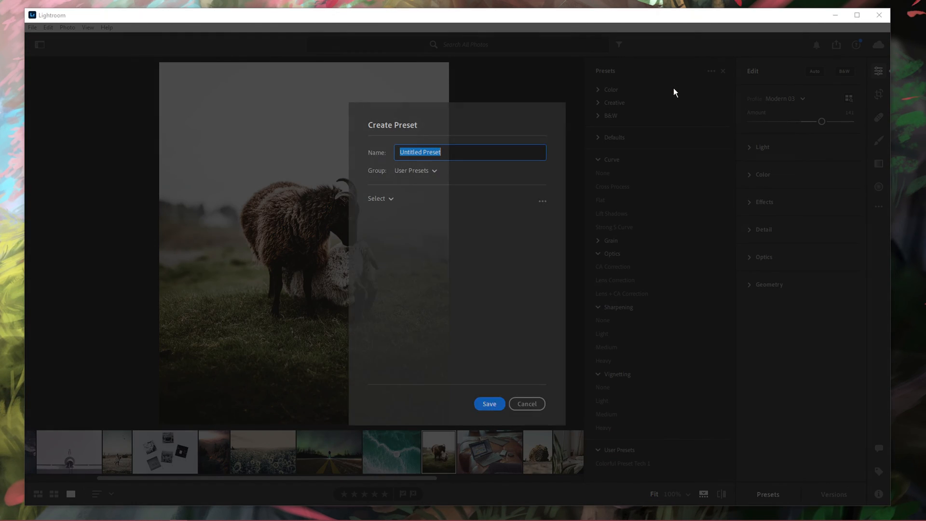
Name the new preset 'Goats Preset' under User Presets and save it
{"action": "left_click", "coordinate": [378, 199]}
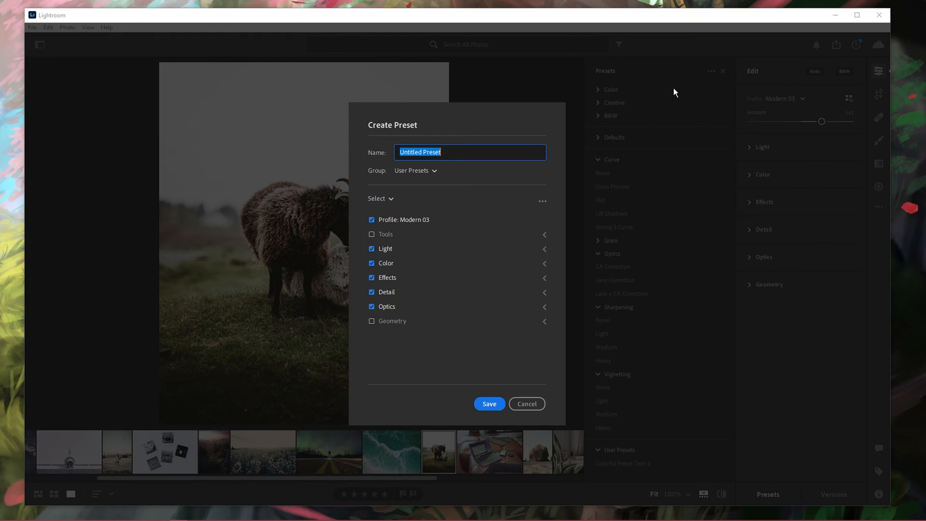
{"action": "type", "text": "Goats"}
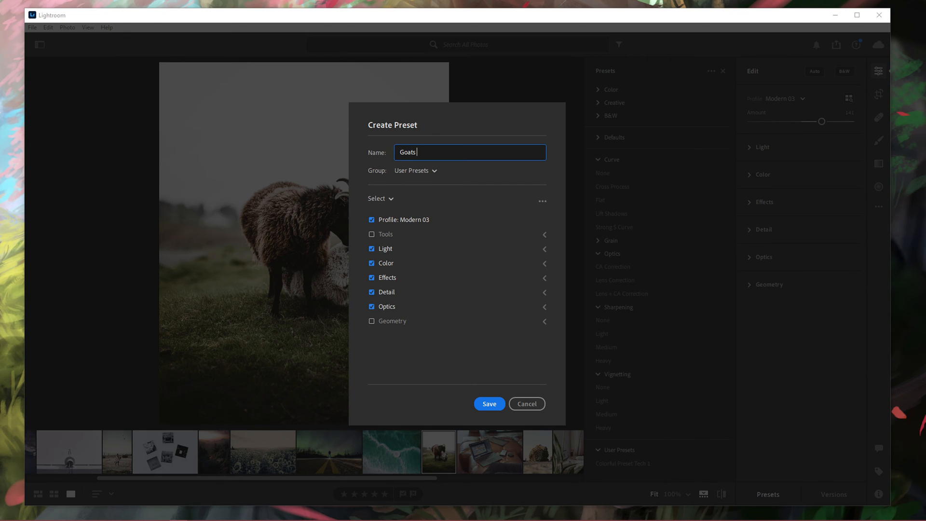
{"action": "mouse_move", "coordinate": [675, 89]}
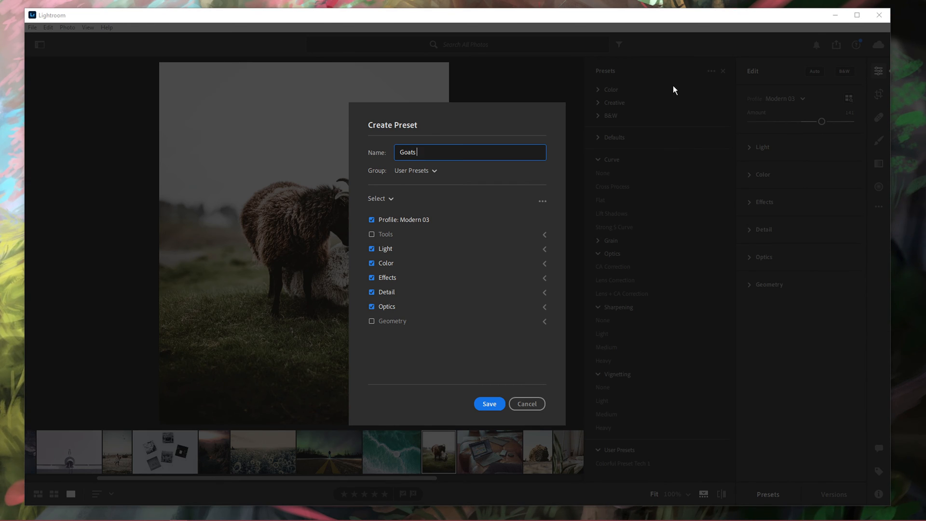
{"action": "type", "text": "Preset"}
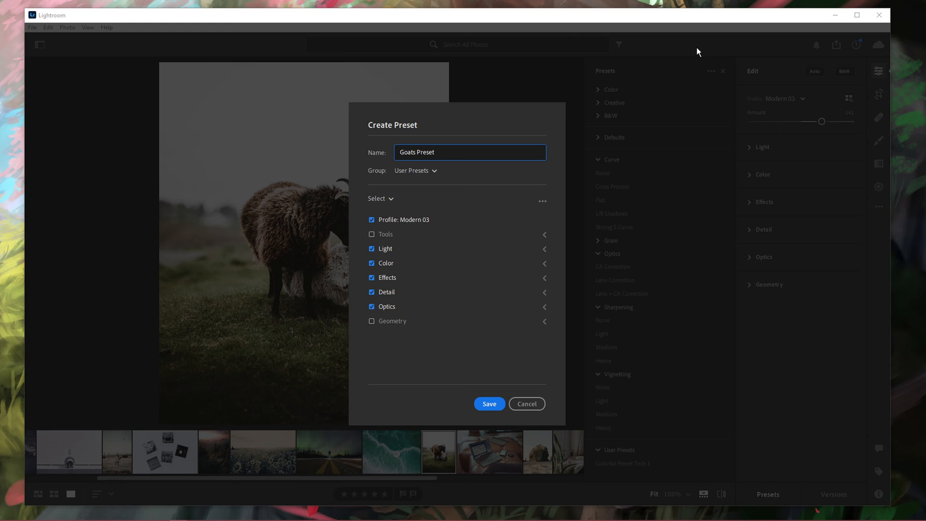
{"action": "triple_click", "coordinate": [469, 152]}
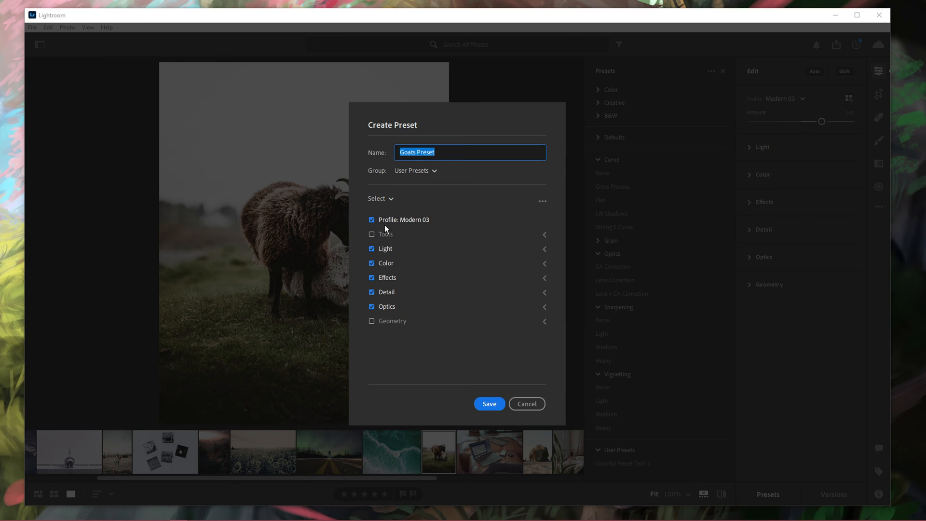
{"action": "mouse_move", "coordinate": [490, 403]}
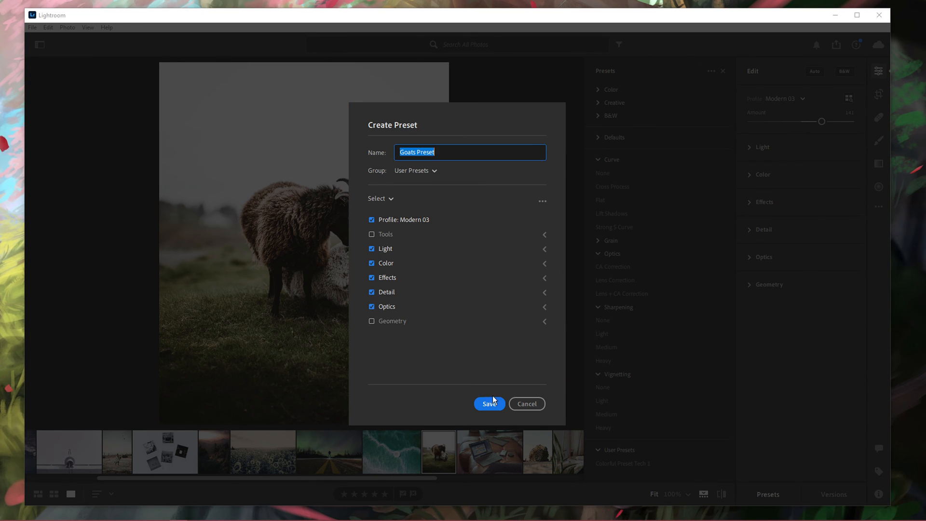
{"action": "left_click", "coordinate": [489, 403]}
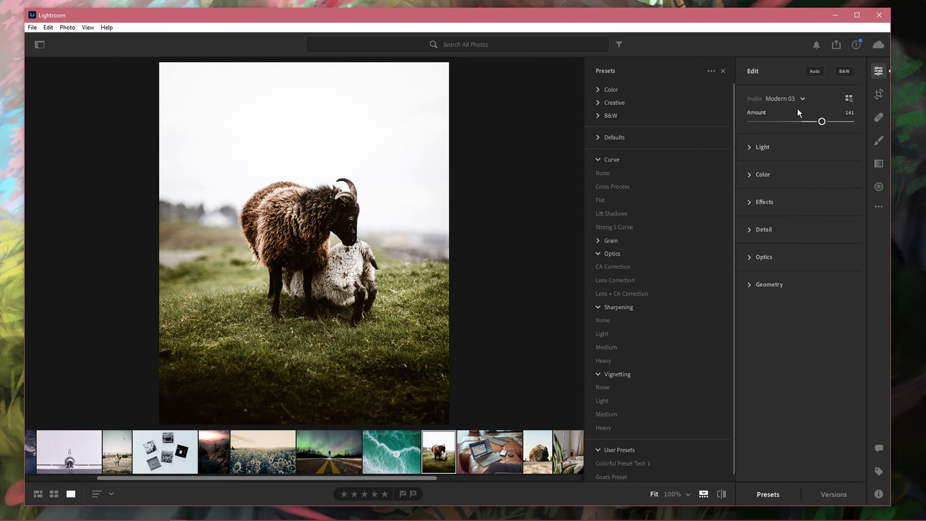
Close the Presets panel and reopen the profile browser showing Modern 03 at 141
{"action": "left_click", "coordinate": [722, 71]}
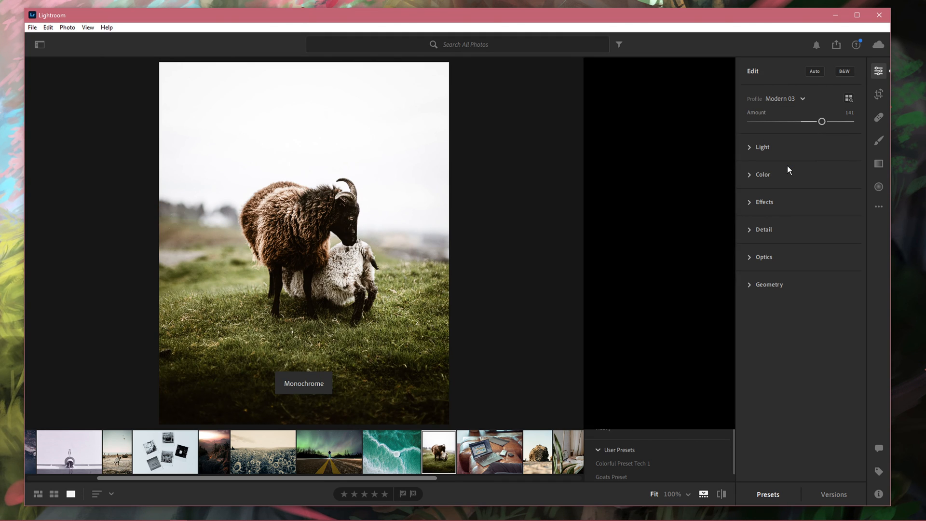
{"action": "left_click", "coordinate": [849, 98]}
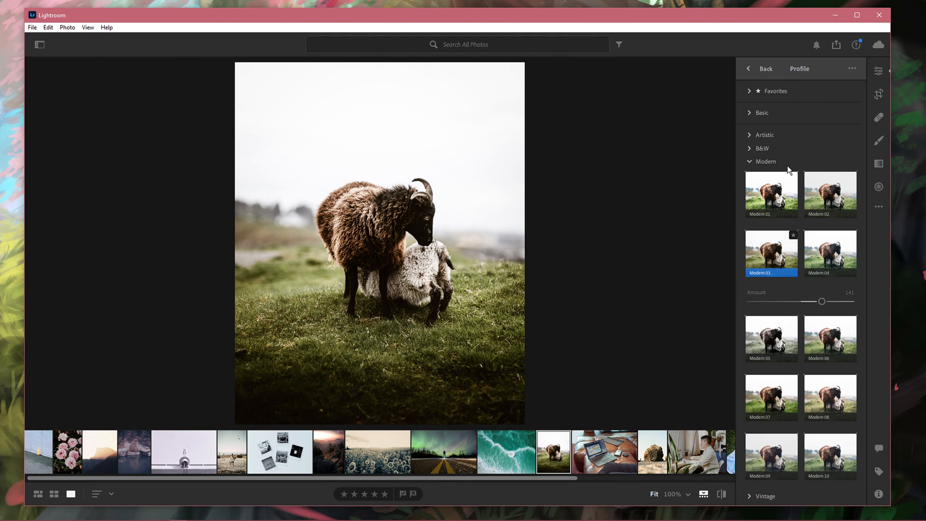